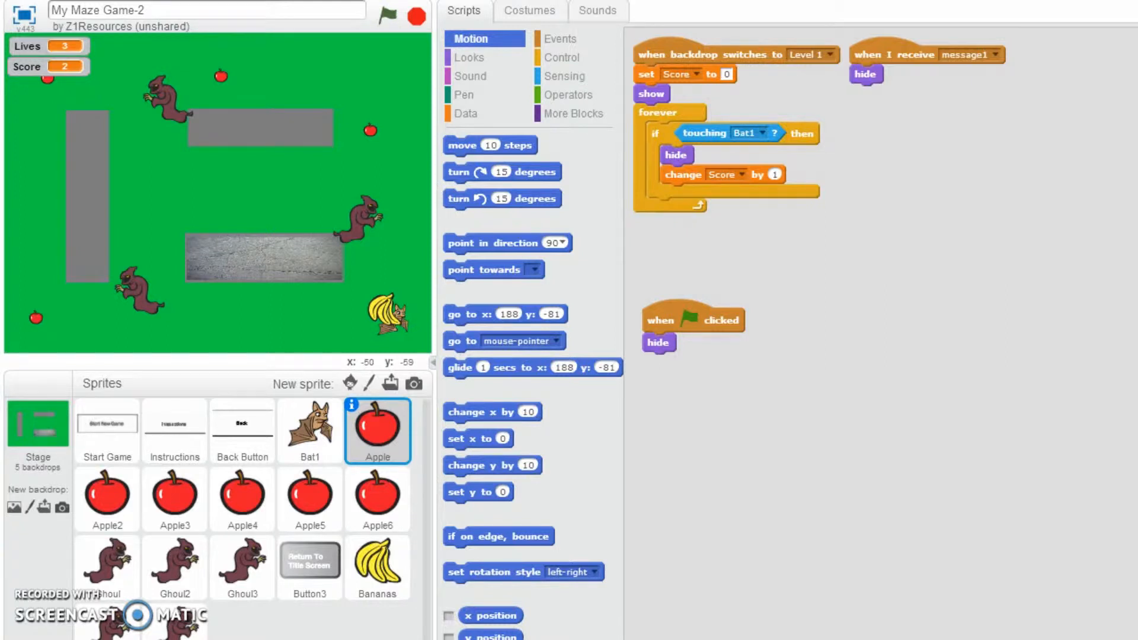
- Show the Apple sprite's Sounds, which lists no sounds yet
{"action": "left_click", "coordinate": [362, 176]}
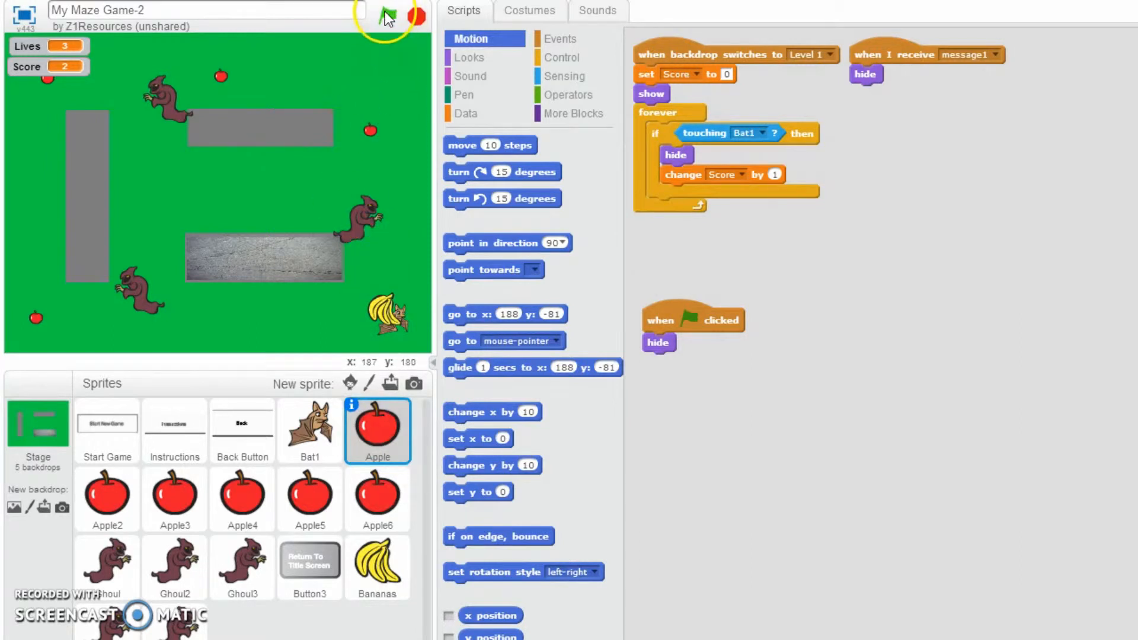
{"action": "left_click", "coordinate": [597, 11]}
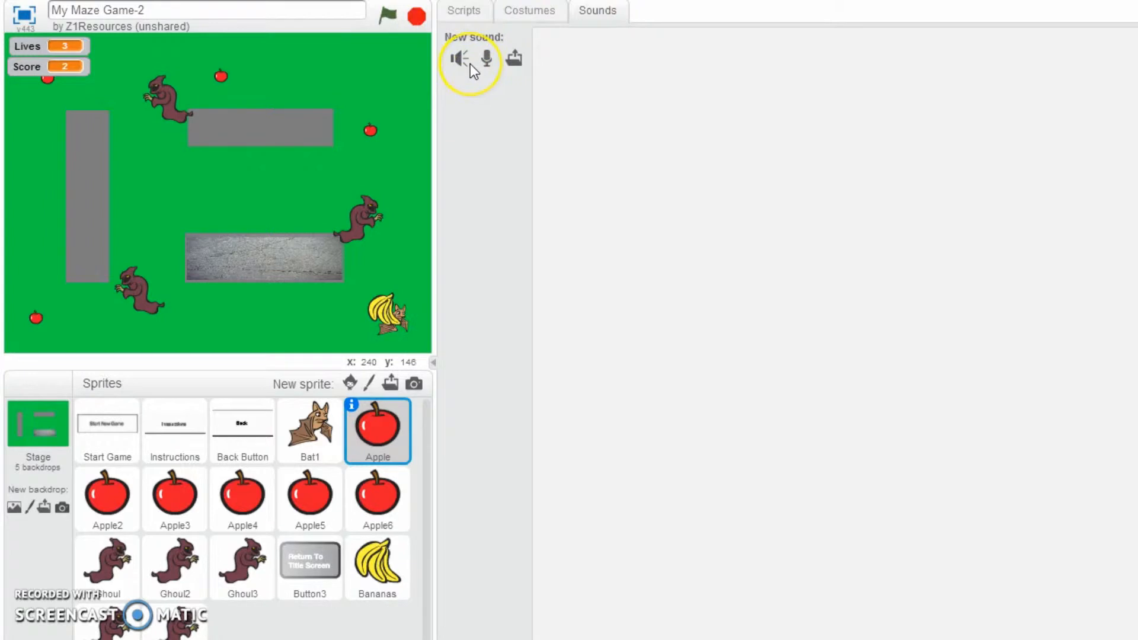
{"action": "mouse_move", "coordinate": [458, 59]}
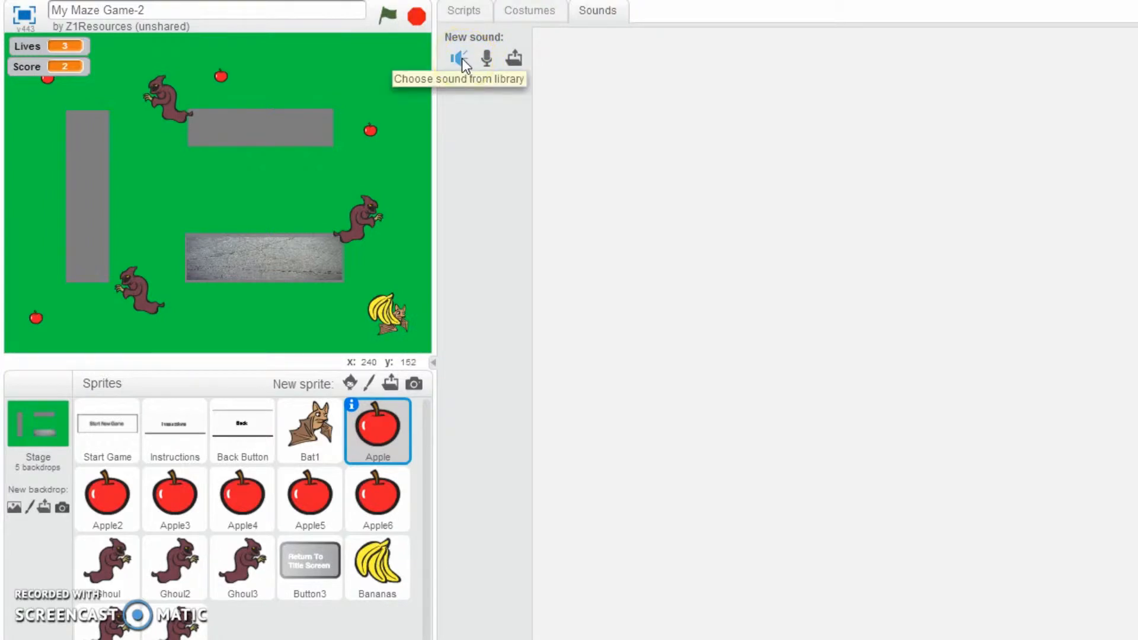
{"action": "mouse_move", "coordinate": [487, 59]}
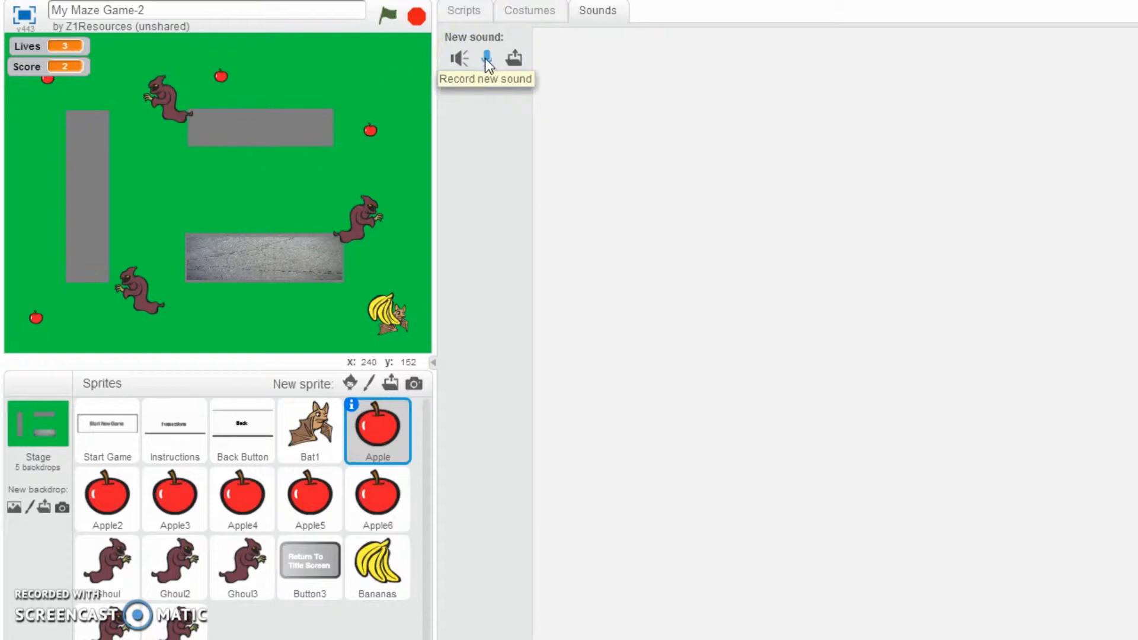
{"action": "mouse_move", "coordinate": [514, 58]}
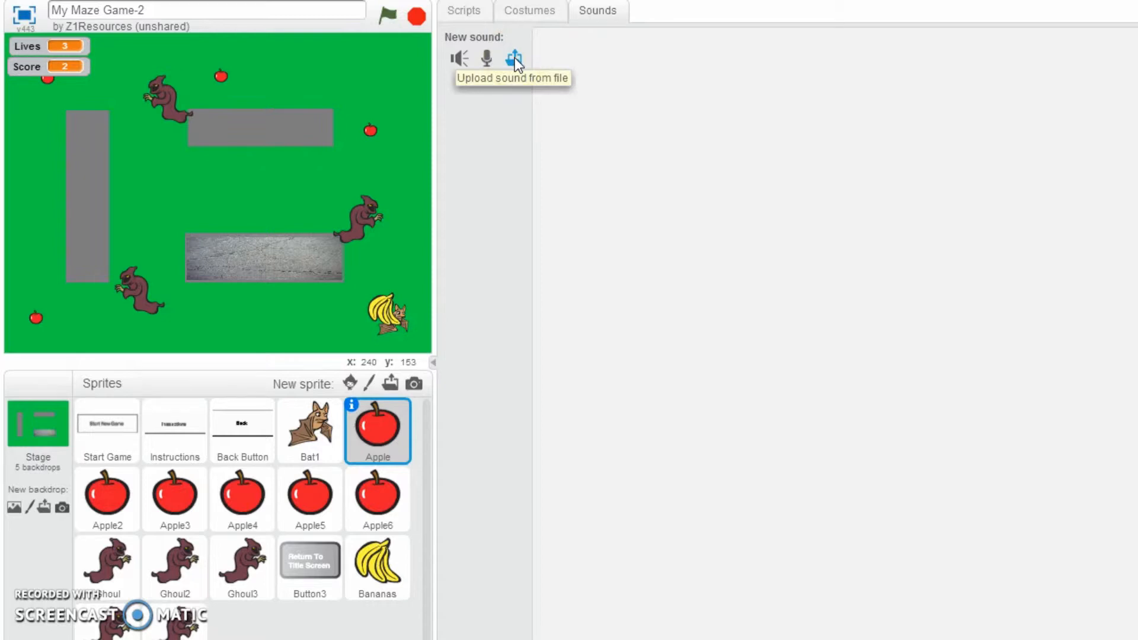
{"action": "mouse_move", "coordinate": [459, 59]}
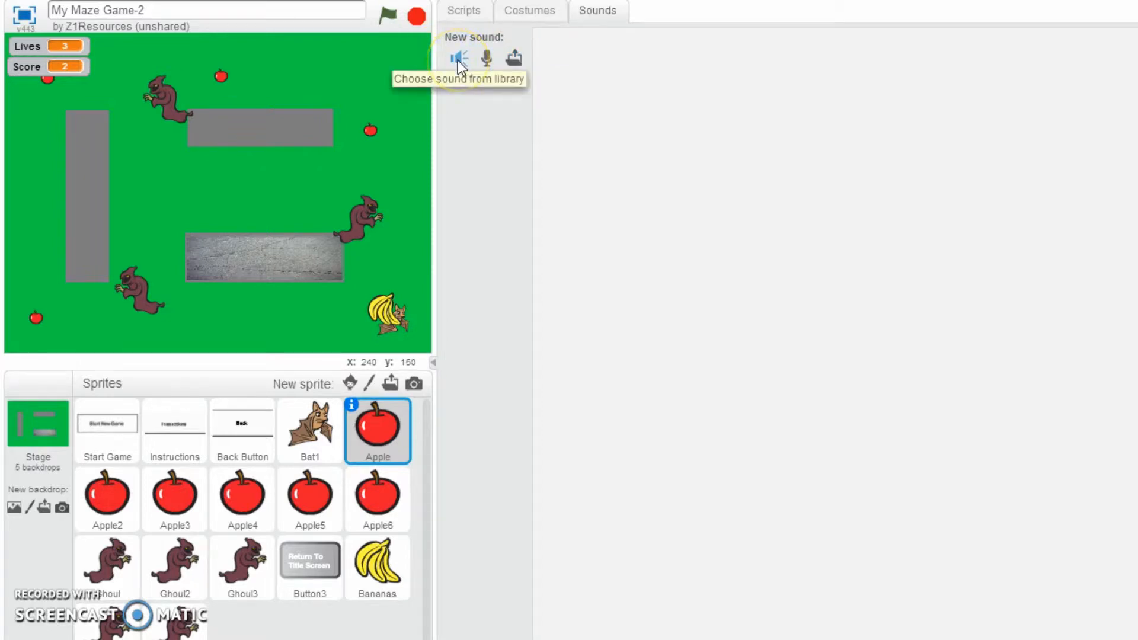
- Bring up the Sound Library to choose a ready-made sound for the Apple
{"action": "left_click", "coordinate": [459, 58]}
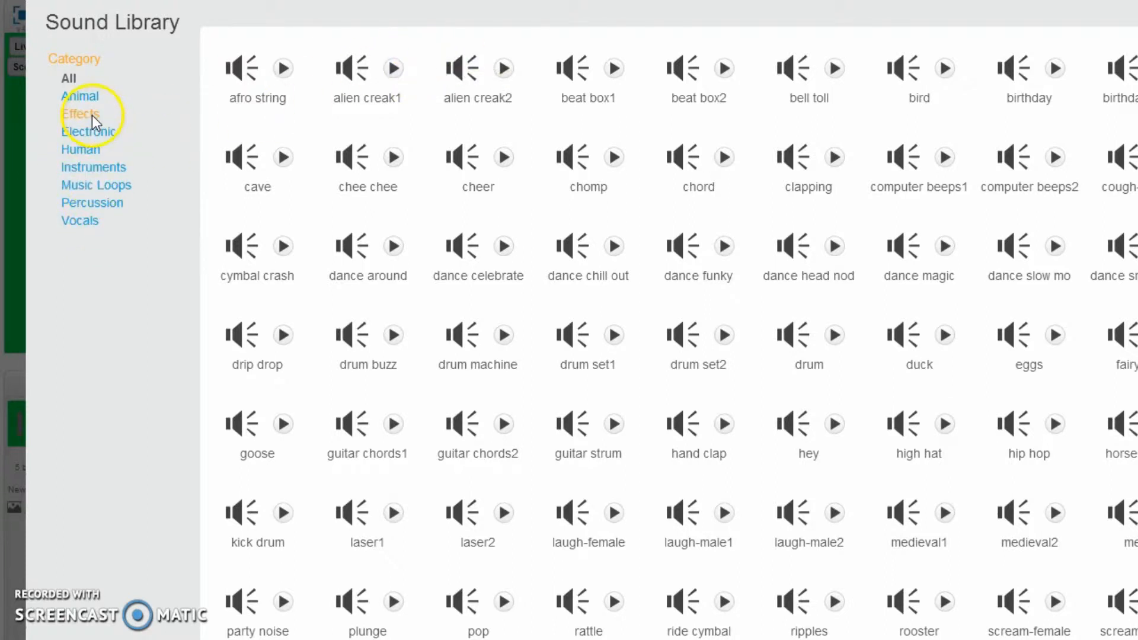
- Add the 'chomp' sound from the Effects category to the Apple sprite and return to its script
{"action": "left_click", "coordinate": [82, 114]}
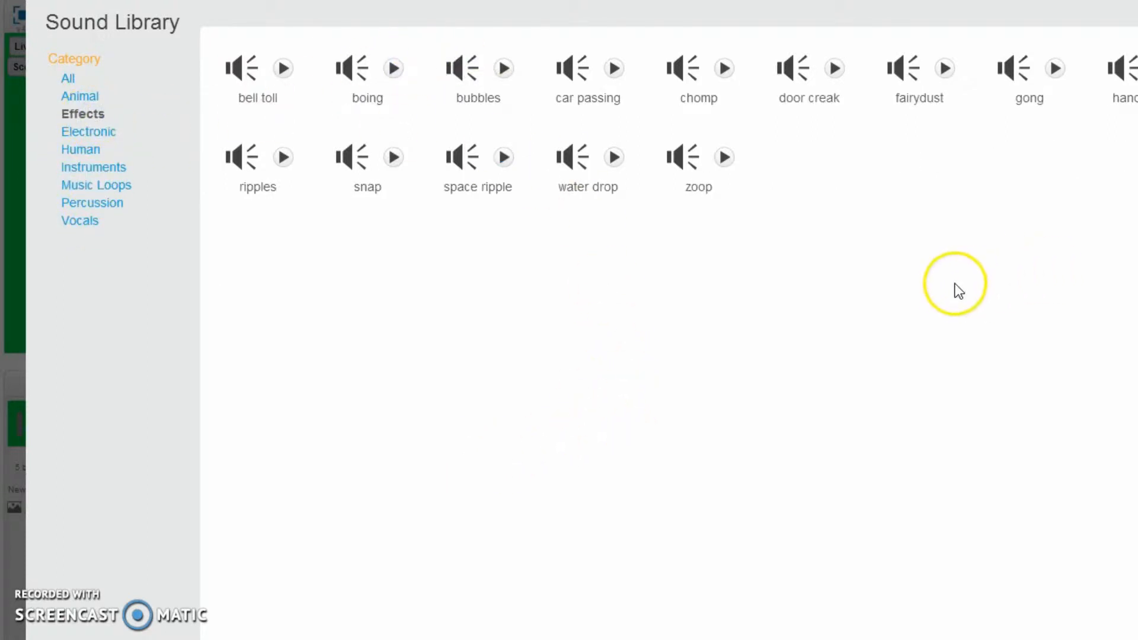
{"action": "mouse_move", "coordinate": [870, 301]}
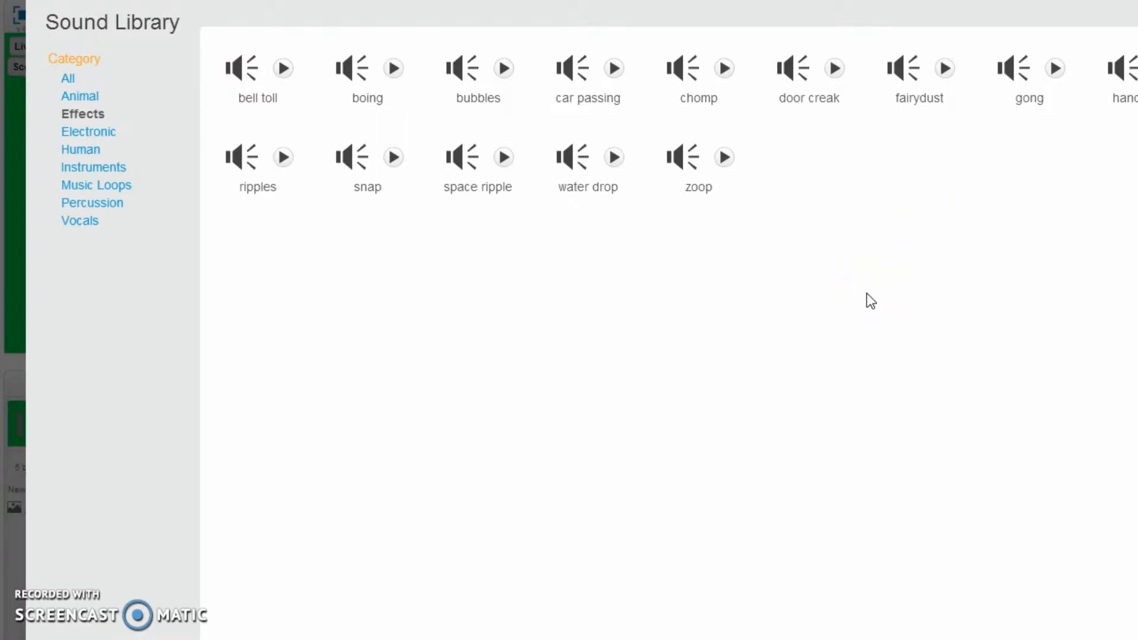
{"action": "left_click", "coordinate": [574, 270]}
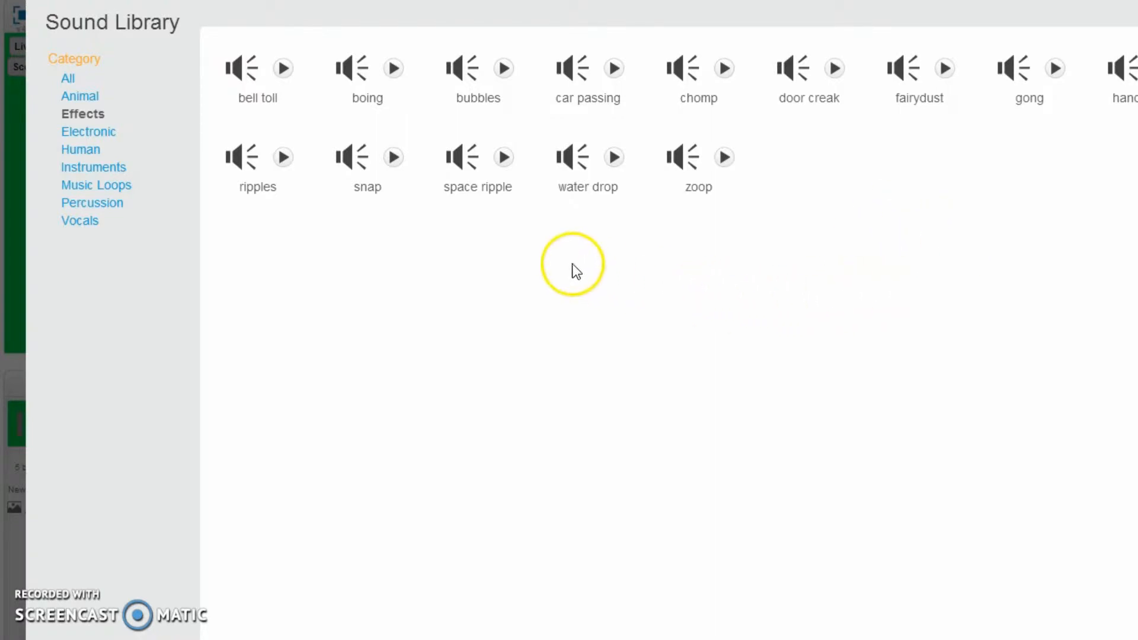
{"action": "mouse_move", "coordinate": [631, 211]}
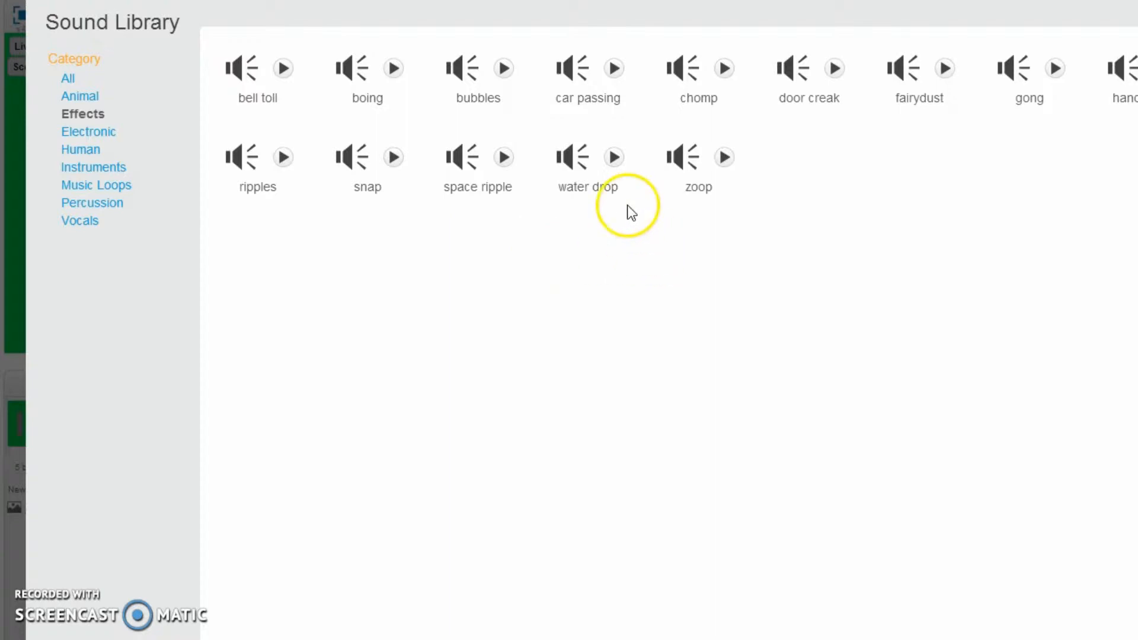
{"action": "mouse_move", "coordinate": [697, 80]}
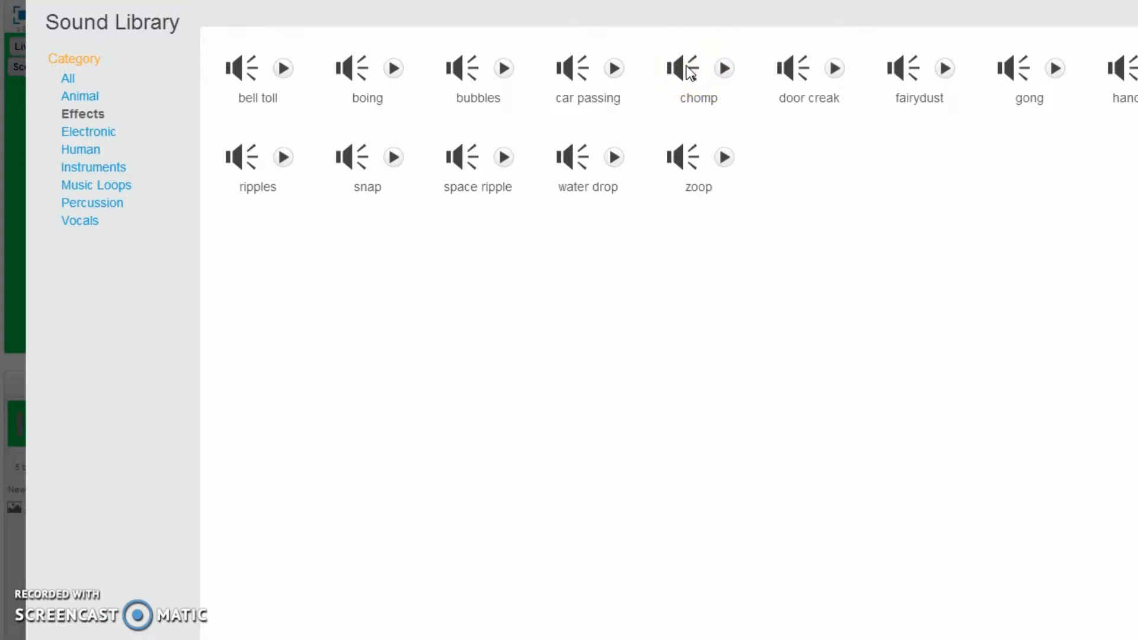
{"action": "left_click", "coordinate": [680, 66]}
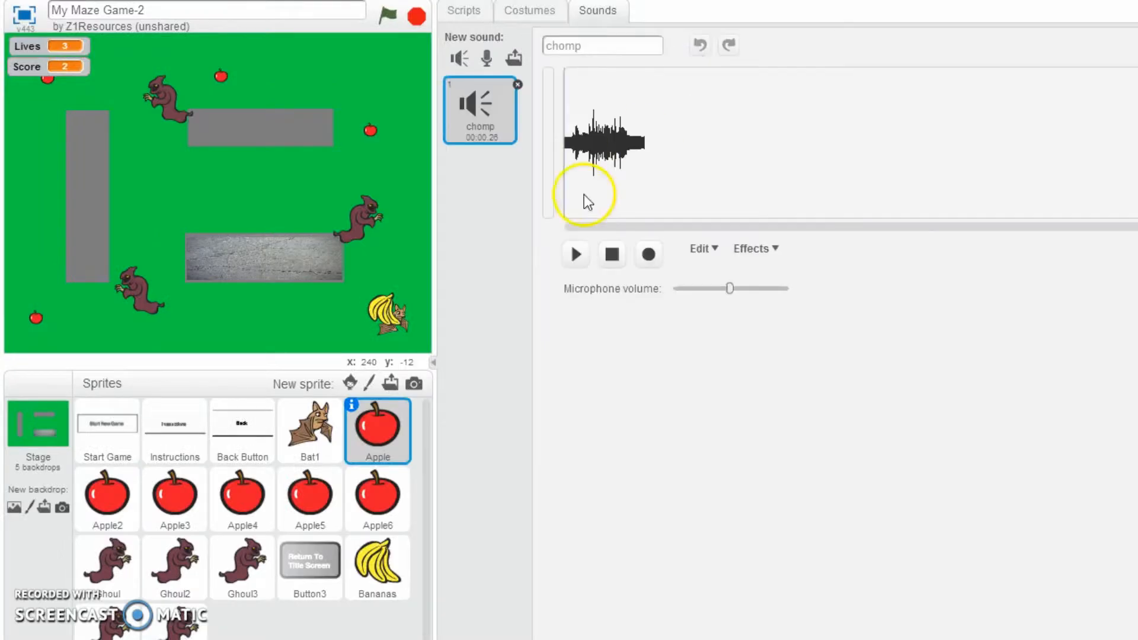
{"action": "mouse_move", "coordinate": [486, 123]}
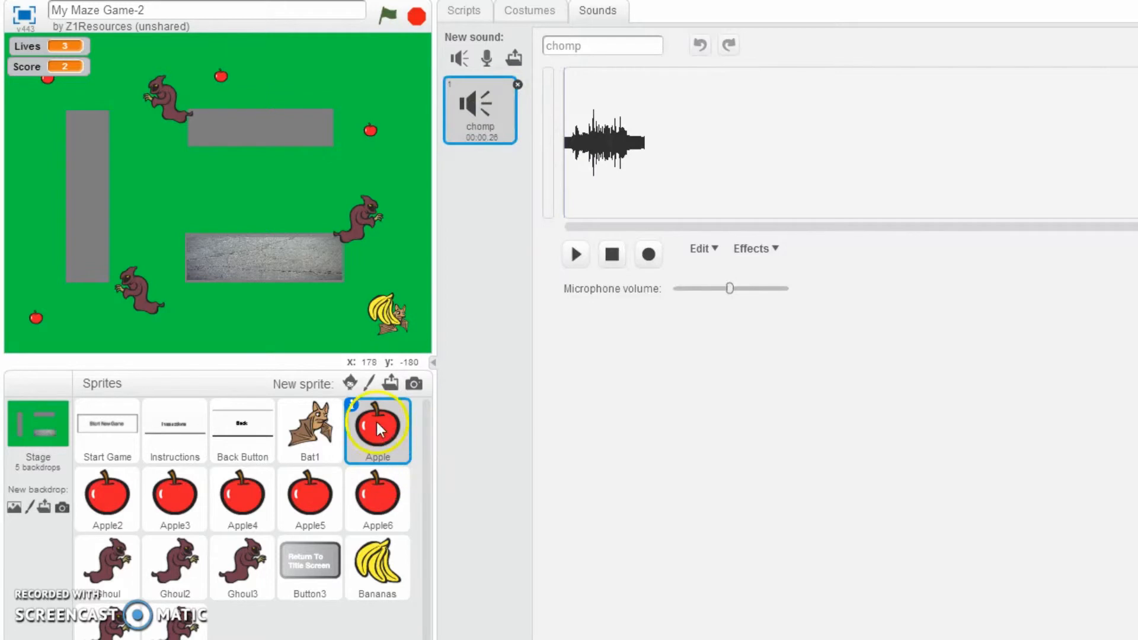
{"action": "left_click", "coordinate": [464, 10]}
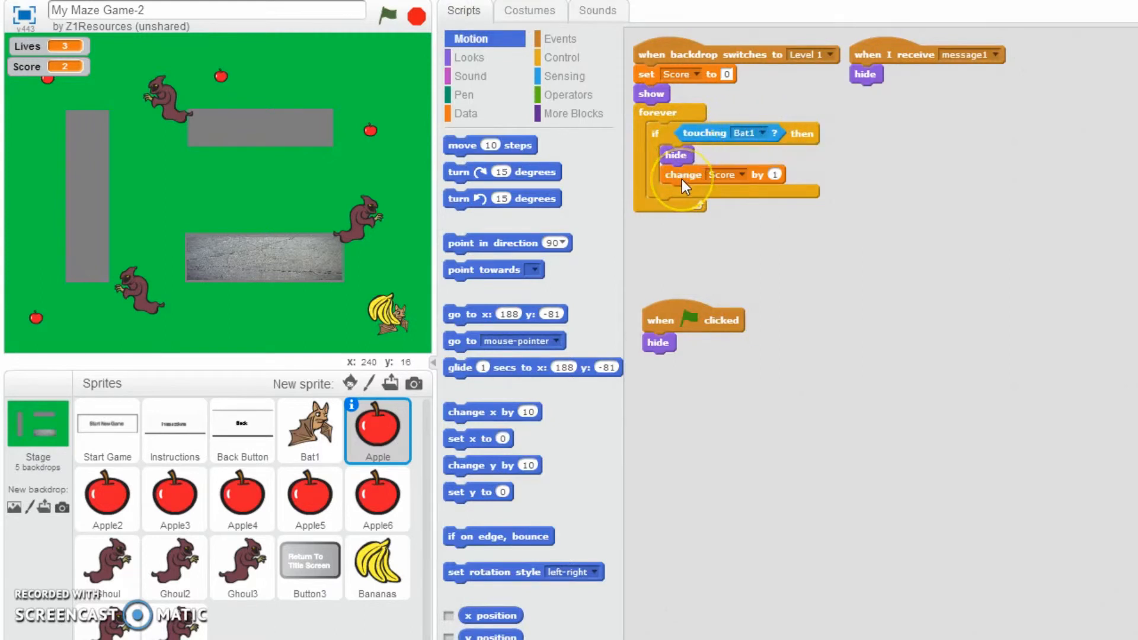
{"action": "mouse_move", "coordinate": [468, 87]}
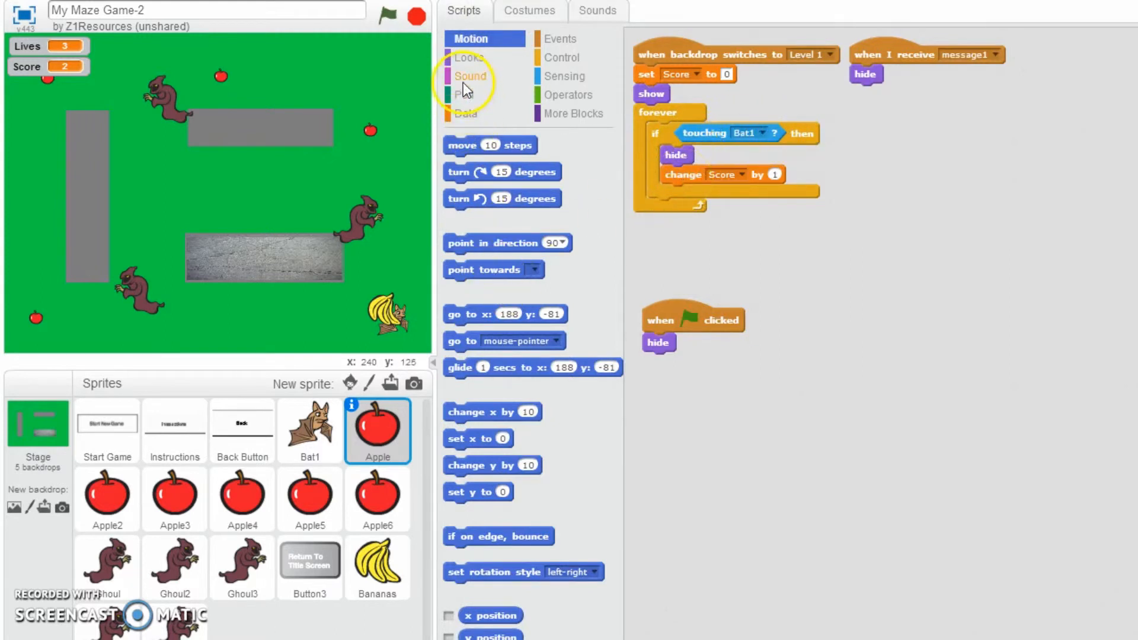
- Place a 'play sound chomp' block first inside the Apple's if-touching-Bat1 branch
{"action": "left_click", "coordinate": [471, 75]}
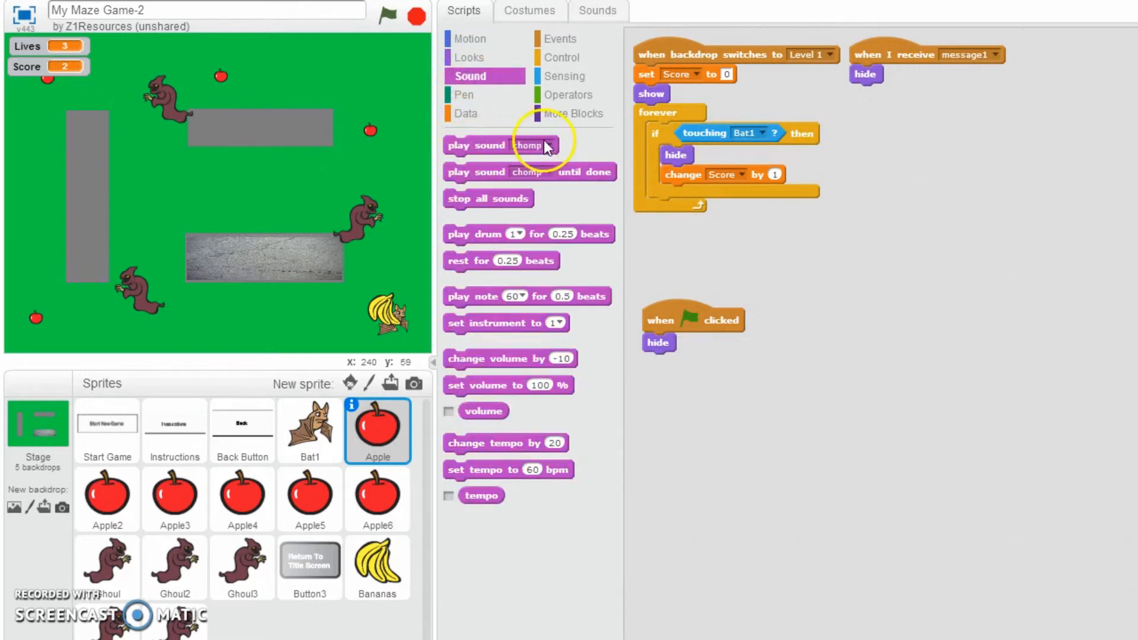
{"action": "mouse_move", "coordinate": [479, 151]}
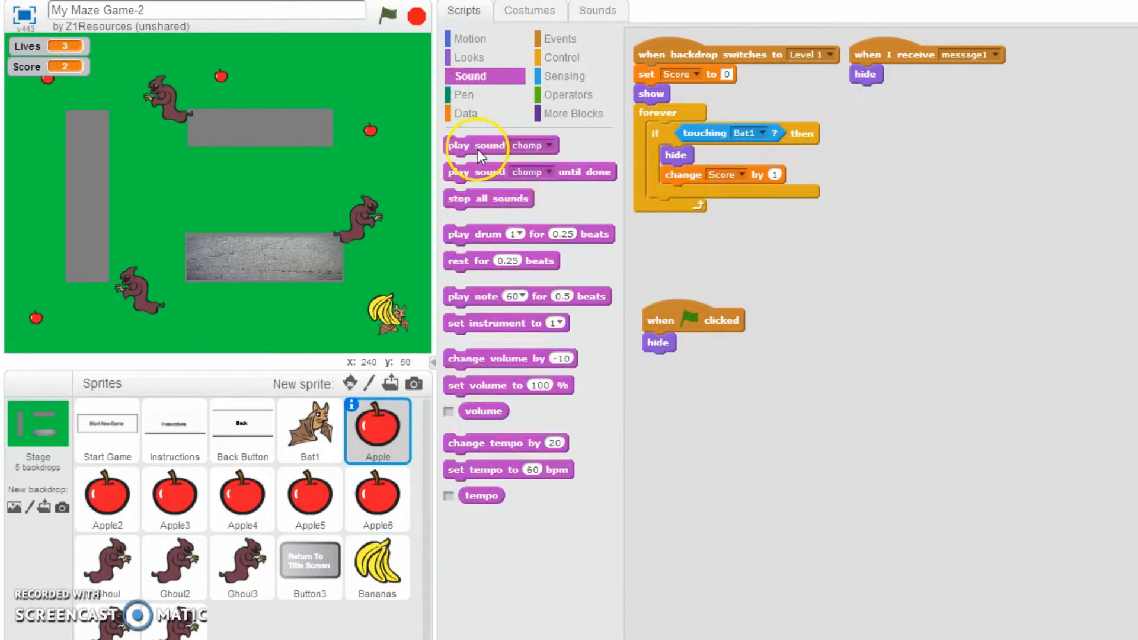
{"action": "left_click_drag", "start_coordinate": [477, 145], "coordinate": [744, 155]}
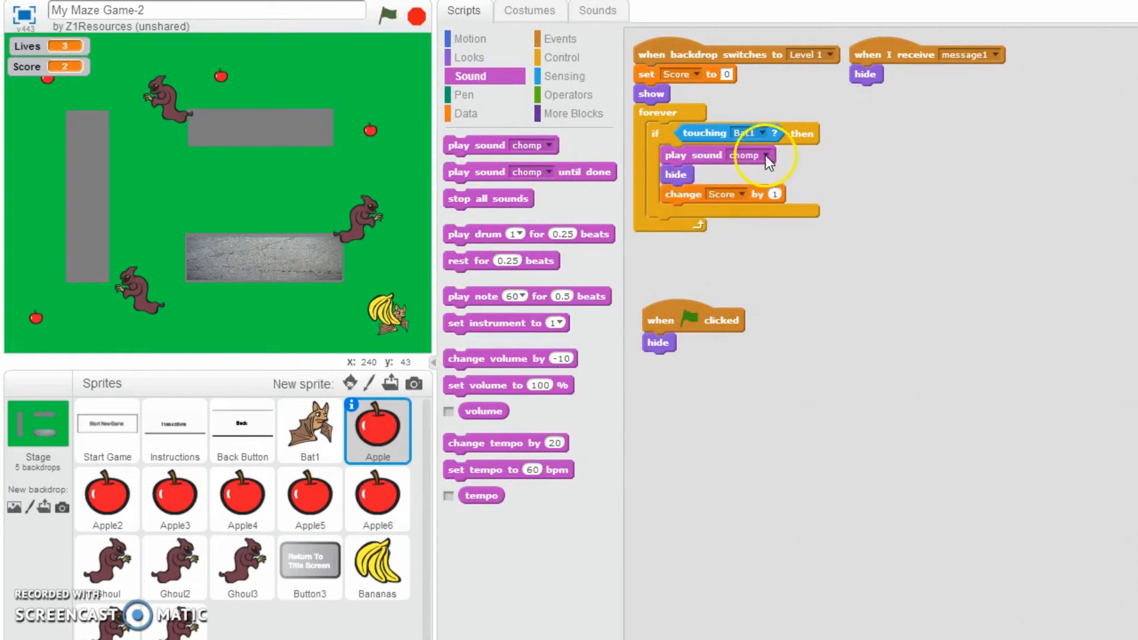
{"action": "left_click", "coordinate": [764, 155]}
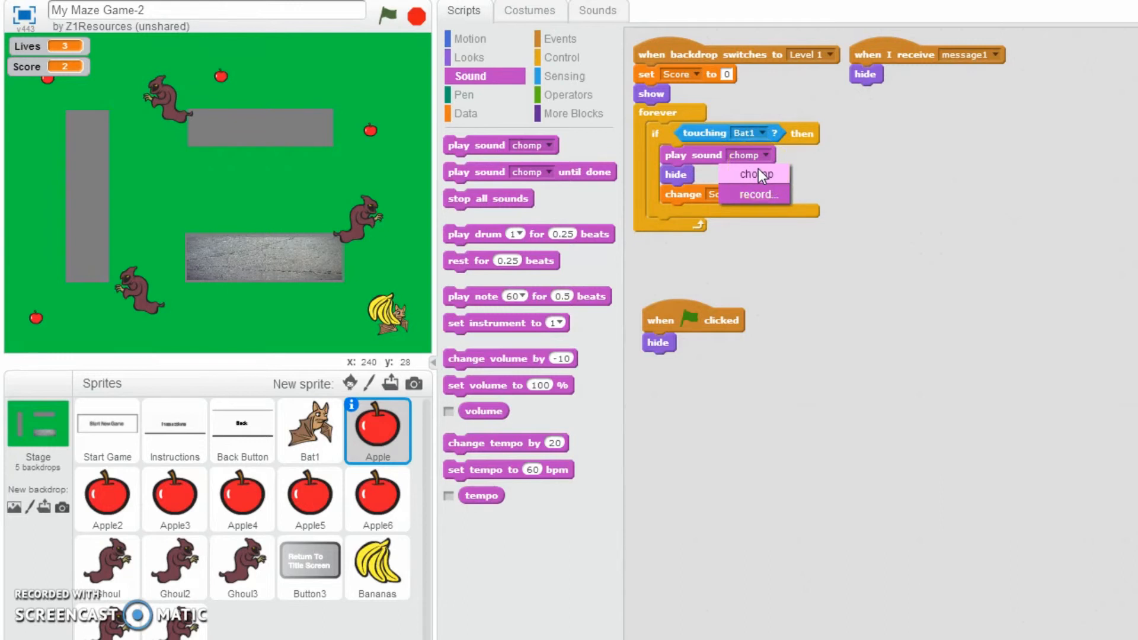
{"action": "left_click", "coordinate": [750, 174]}
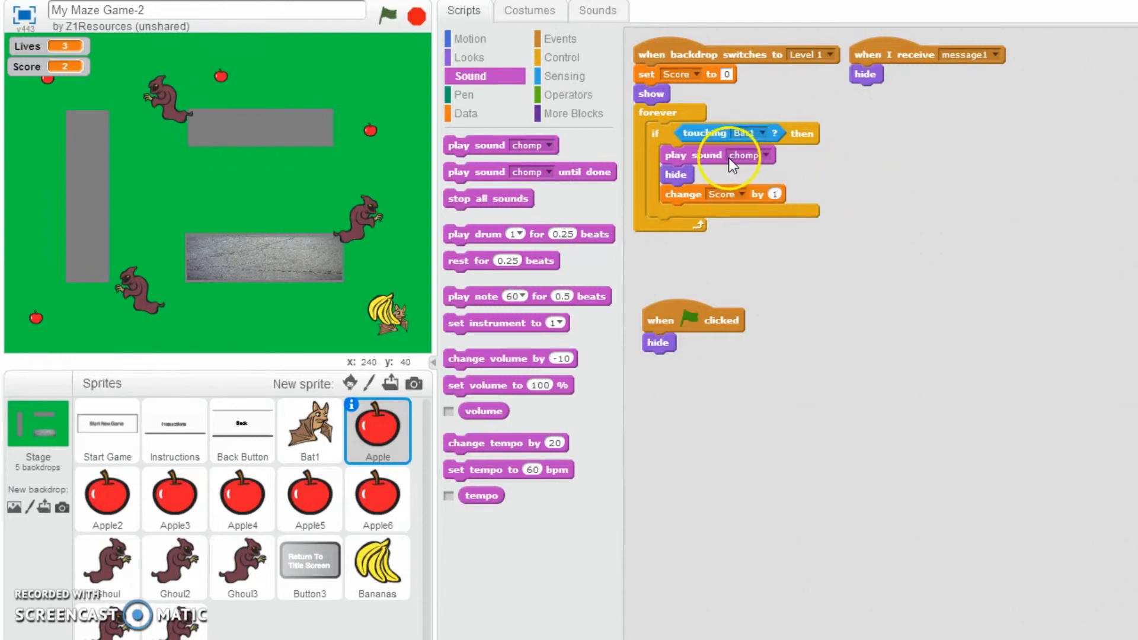